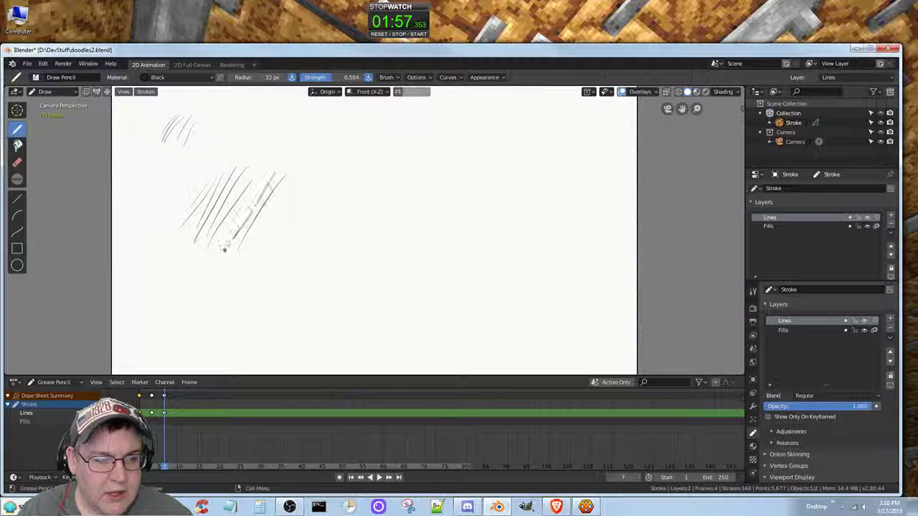
Extend the left hatch patch, start a top-right patch, and cross-hatch a patch below centre.
drag(279, 172, 208, 262)
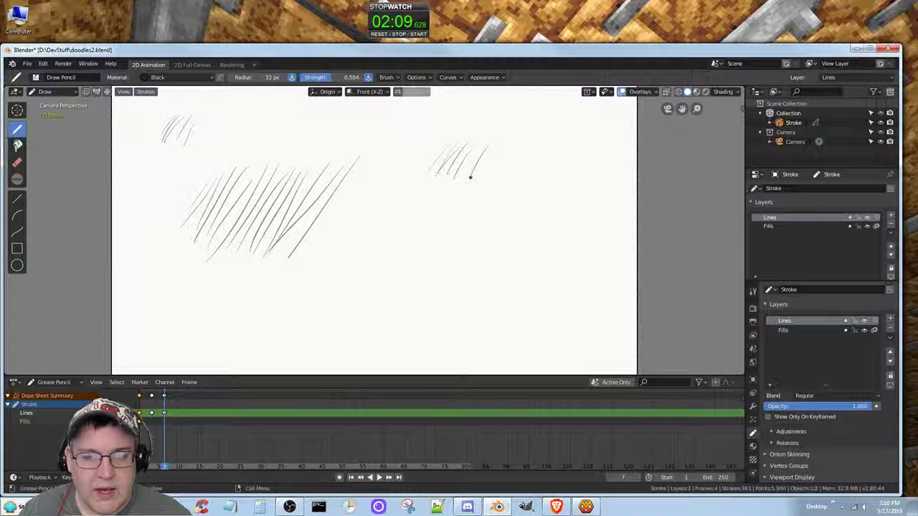
drag(442, 151, 492, 193)
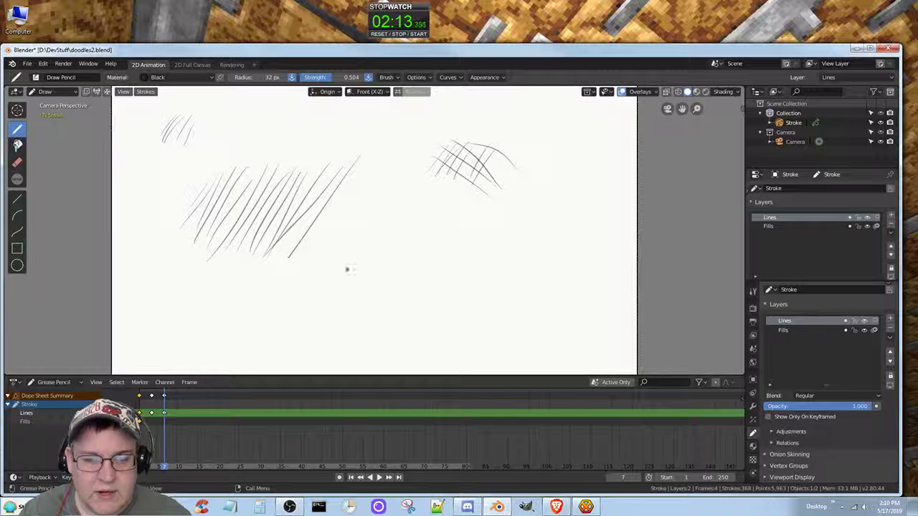
drag(301, 287, 402, 244)
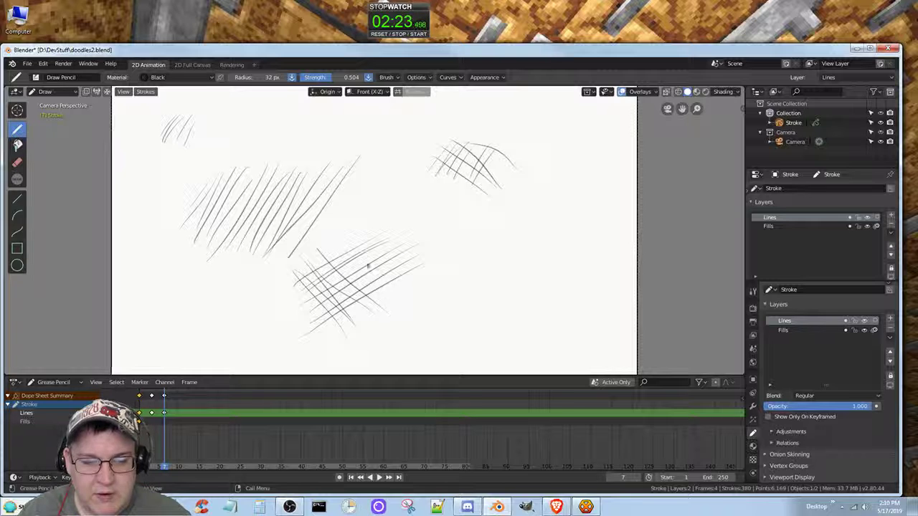
drag(330, 244, 437, 294)
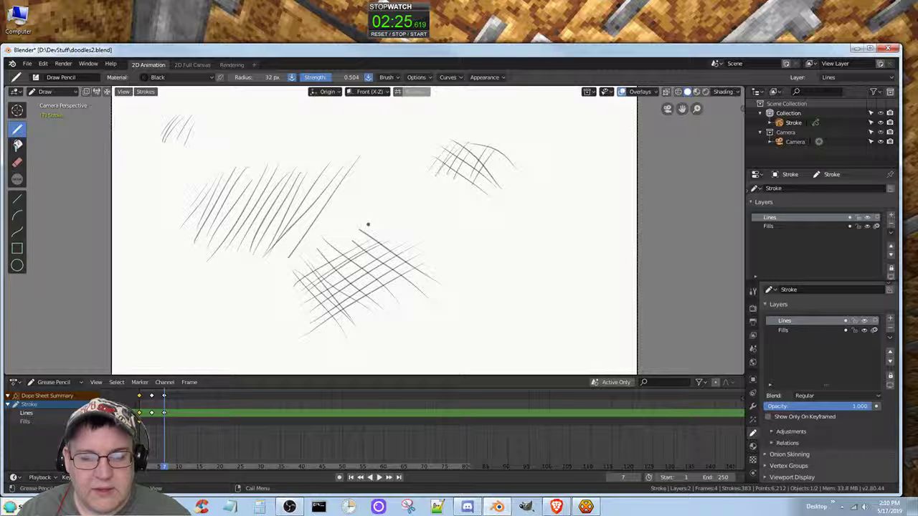
drag(362, 223, 441, 279)
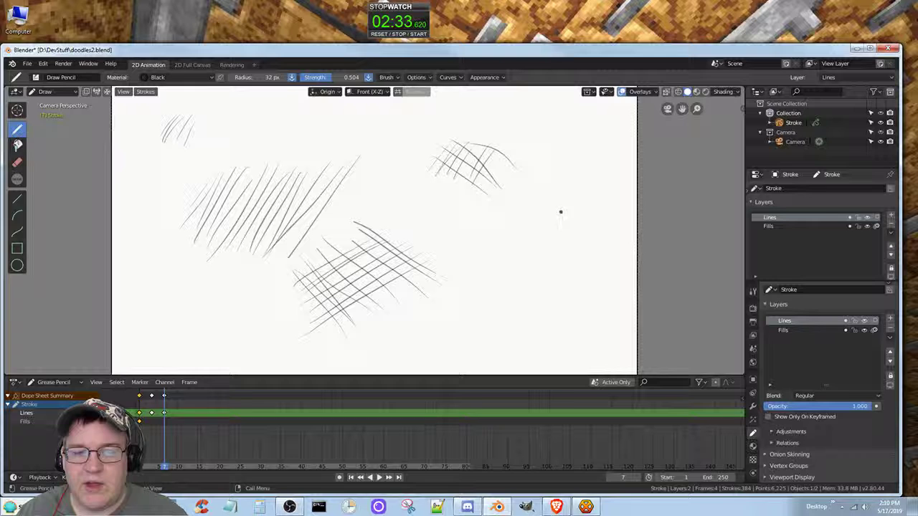
mouse_move(501, 248)
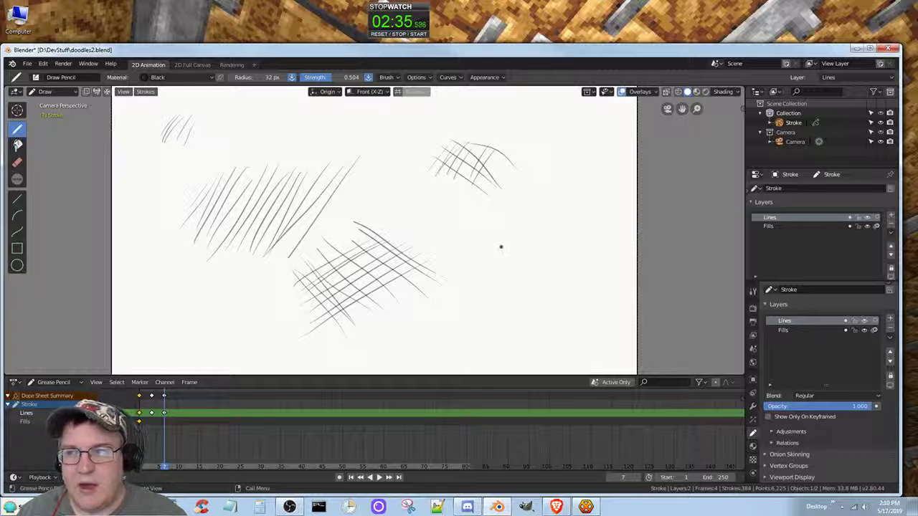
mouse_move(500, 248)
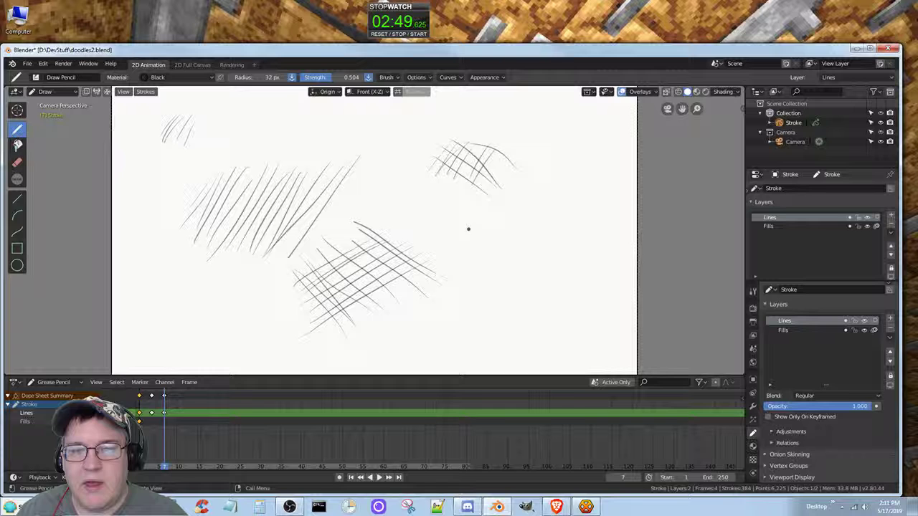
mouse_move(480, 203)
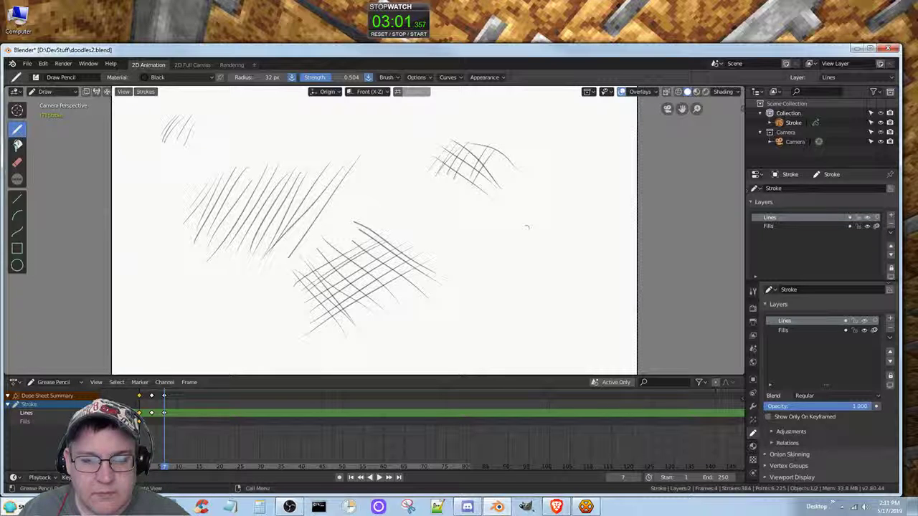
mouse_move(528, 231)
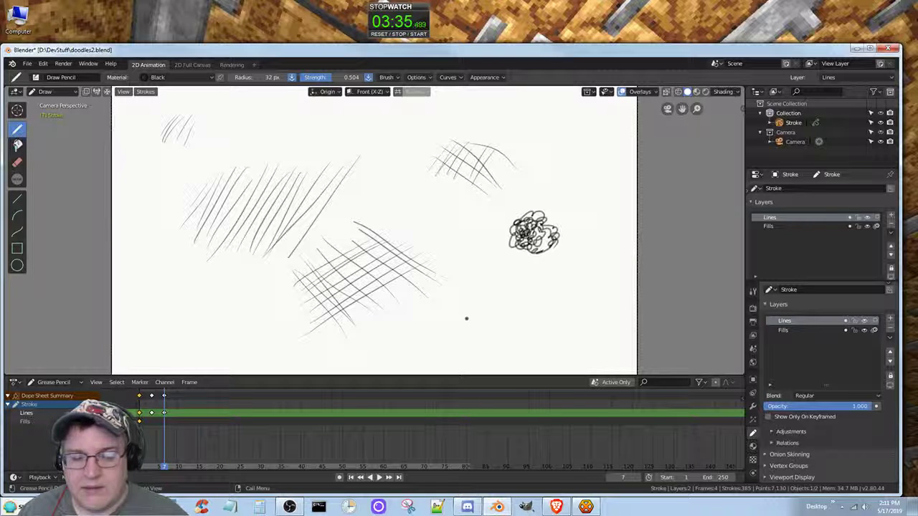
mouse_move(495, 288)
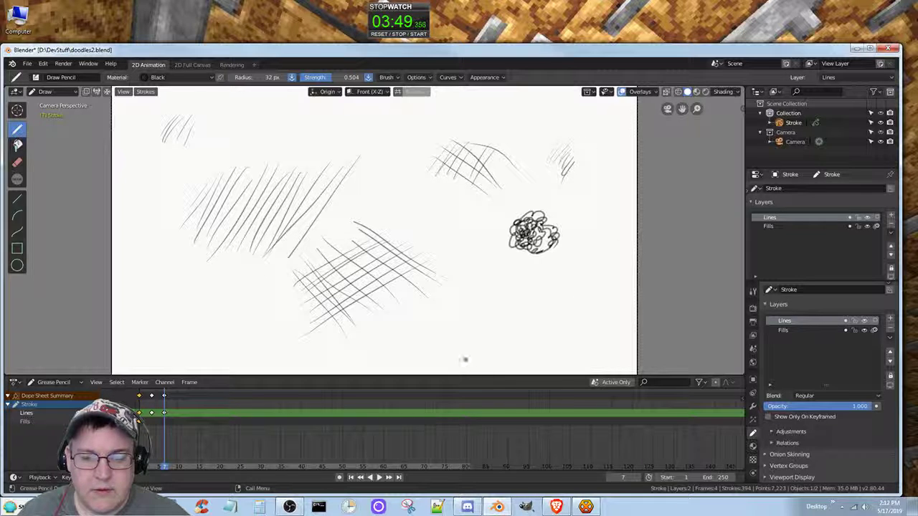
Hatch new patches near the bottom right and left, and cross-hatch a top-centre patch.
drag(466, 358, 545, 298)
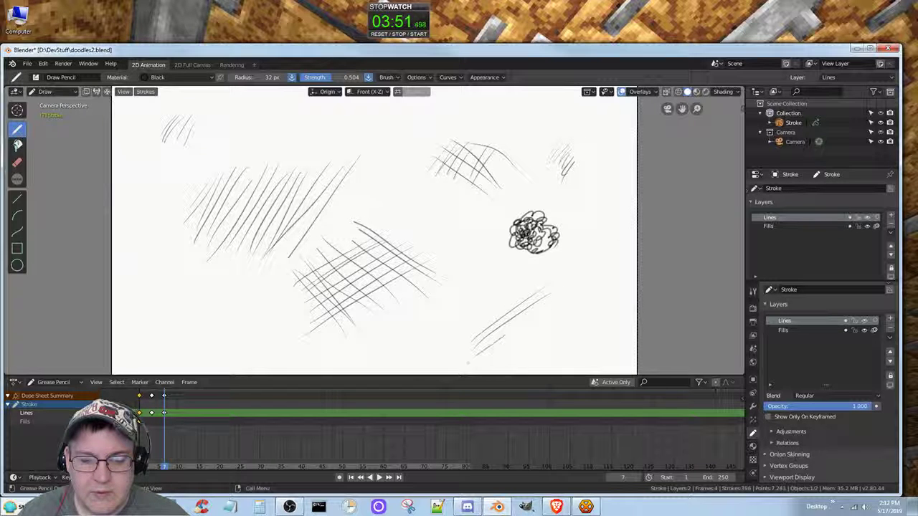
drag(467, 364, 610, 309)
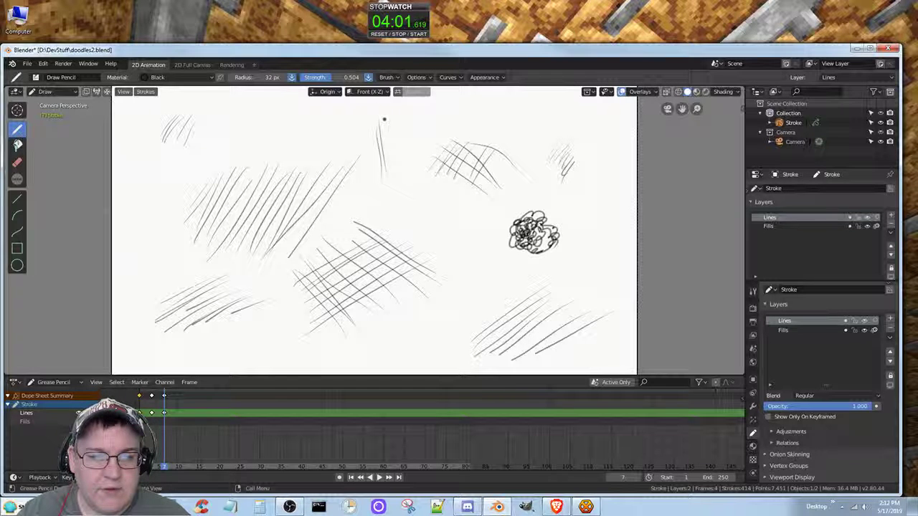
drag(384, 118, 409, 165)
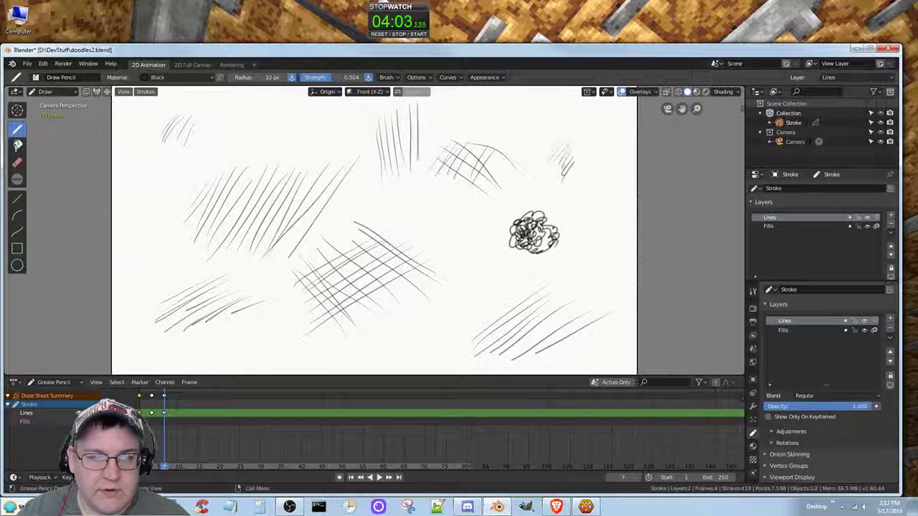
drag(344, 151, 466, 129)
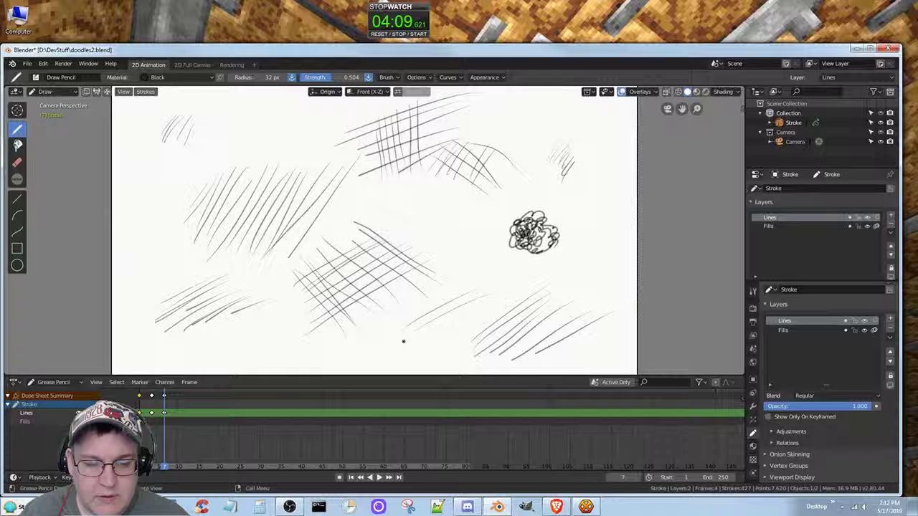
Extend hatching along the bottom and hatch small patches left of the scribble.
drag(402, 342, 502, 312)
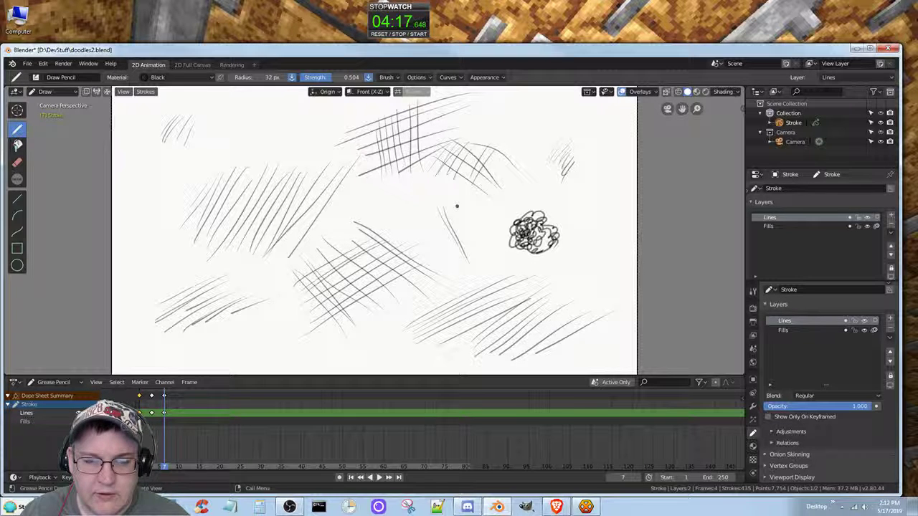
drag(413, 212, 473, 269)
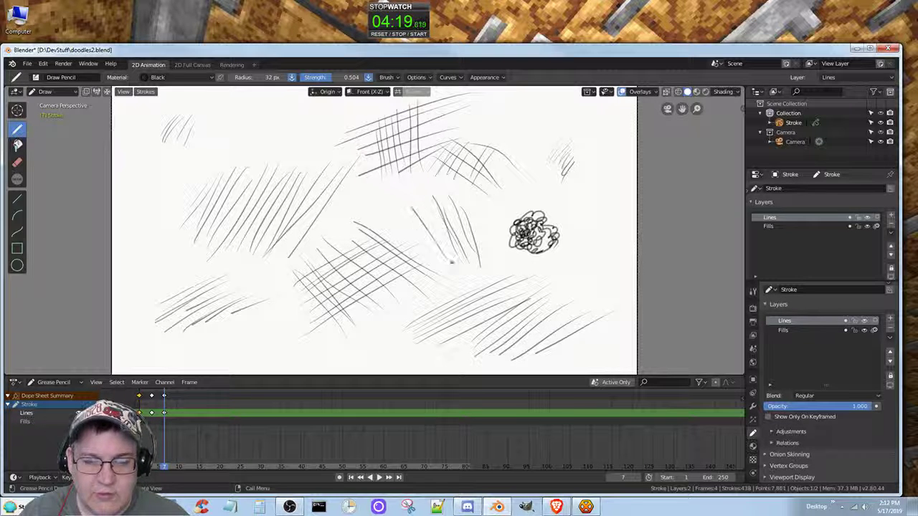
drag(409, 194, 448, 266)
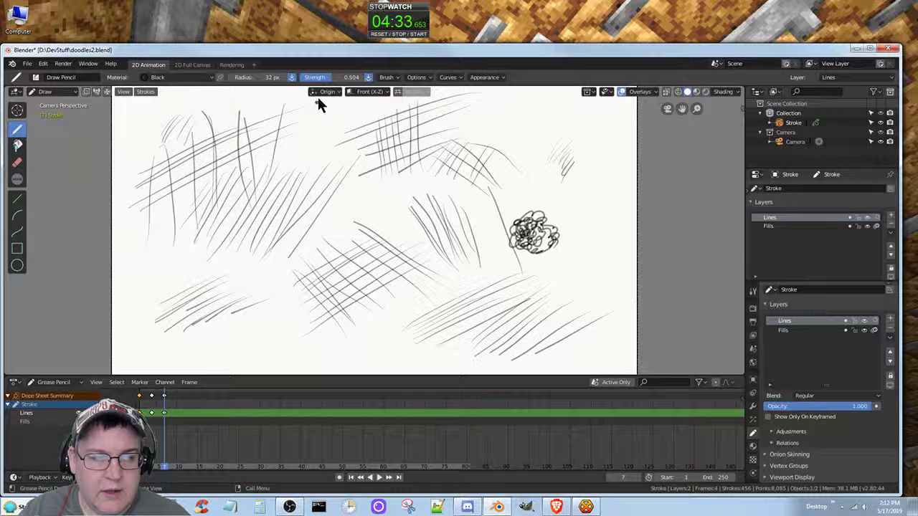
Hatch the remaining empty space at left and layer more strokes at top right.
drag(151, 198, 323, 101)
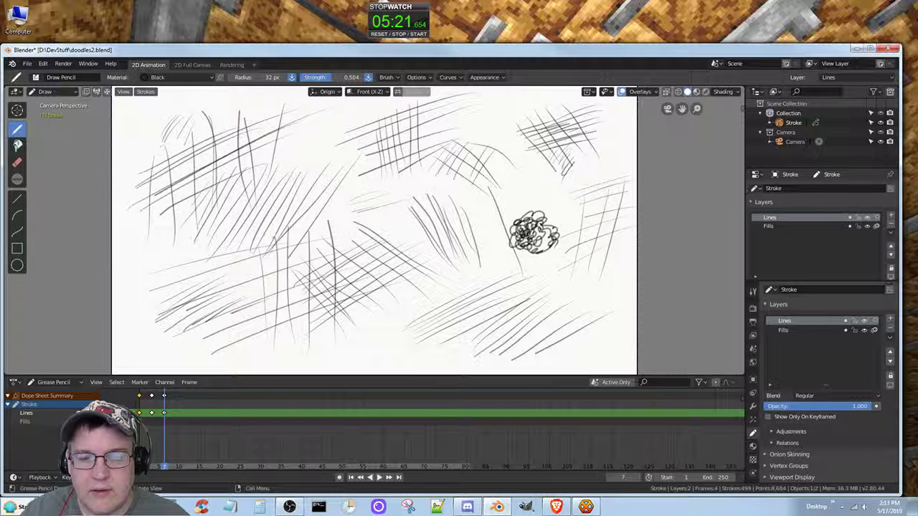
drag(548, 118, 595, 165)
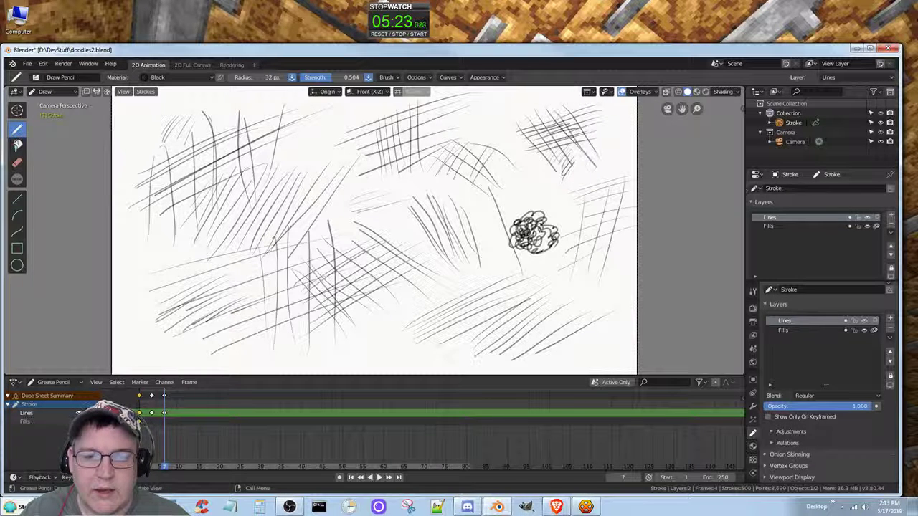
drag(545, 115, 599, 169)
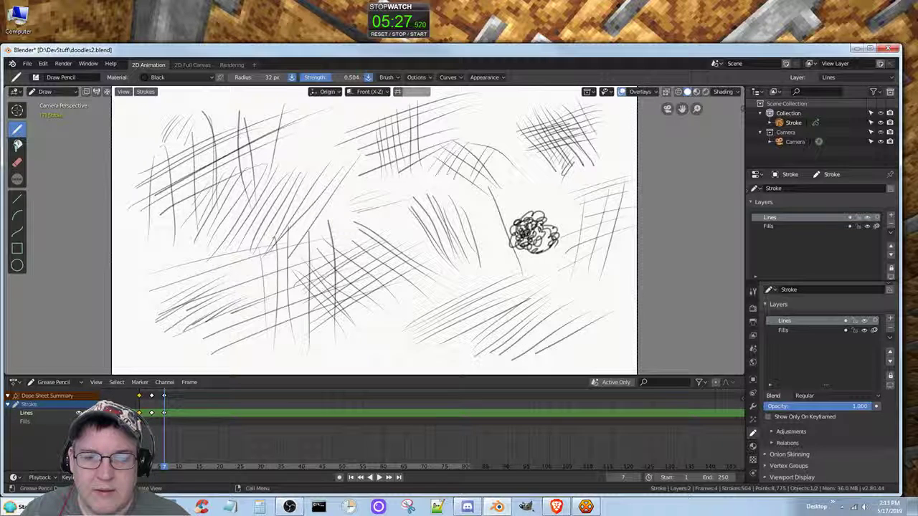
drag(567, 108, 603, 151)
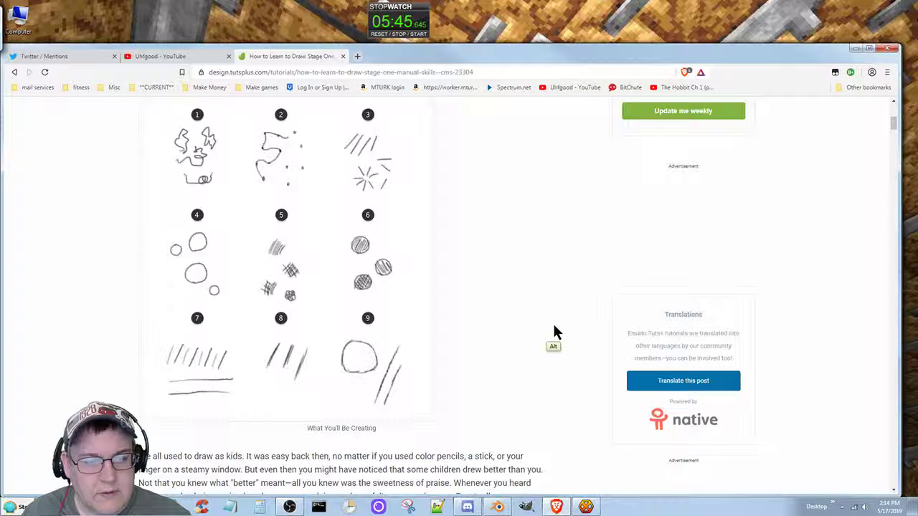
mouse_move(562, 312)
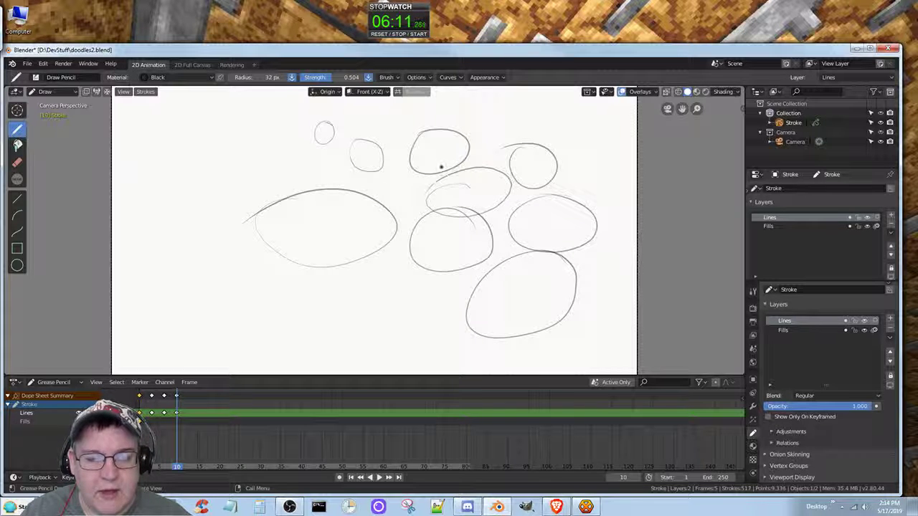
Draw ovals at top left and bottom, and pack small circles inside the large ellipse.
drag(201, 143, 279, 198)
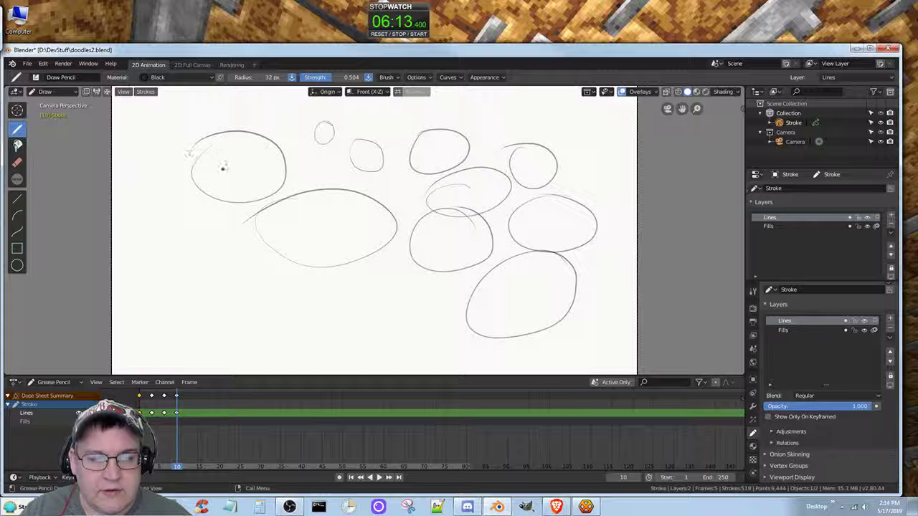
drag(198, 258, 272, 319)
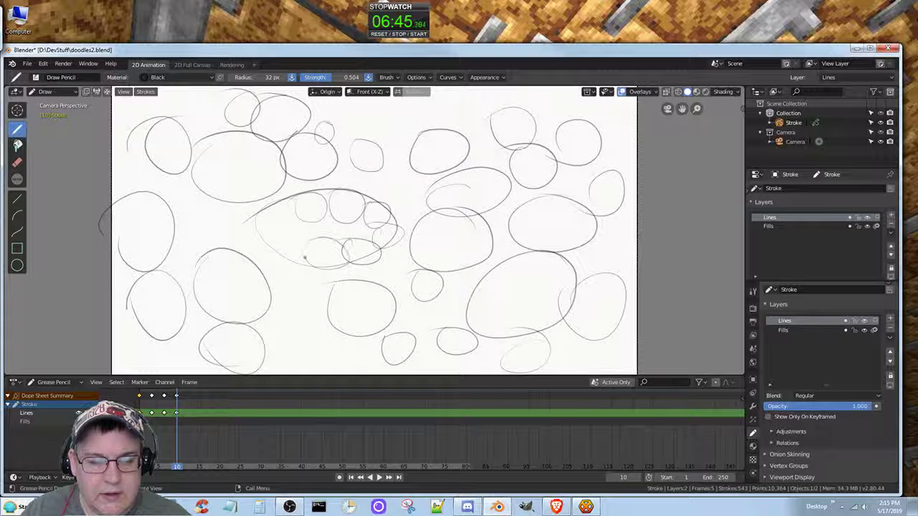
drag(258, 237, 352, 265)
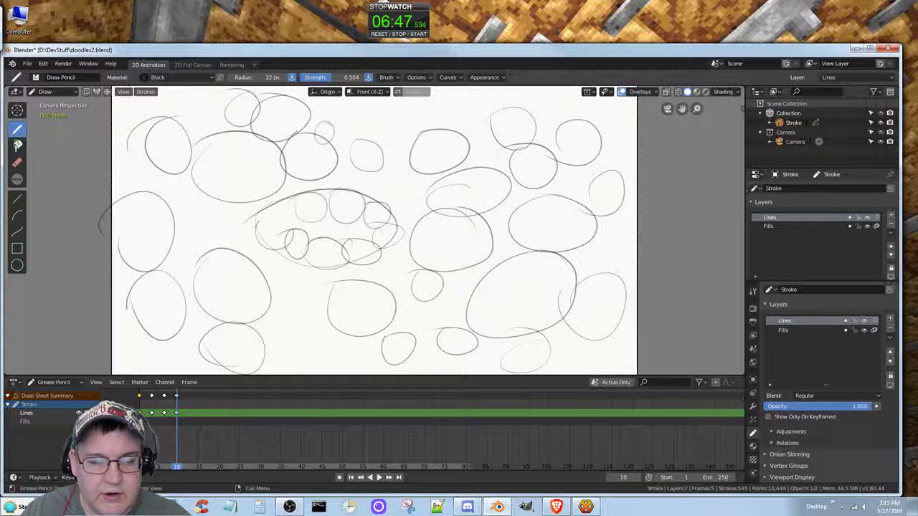
drag(258, 208, 284, 222)
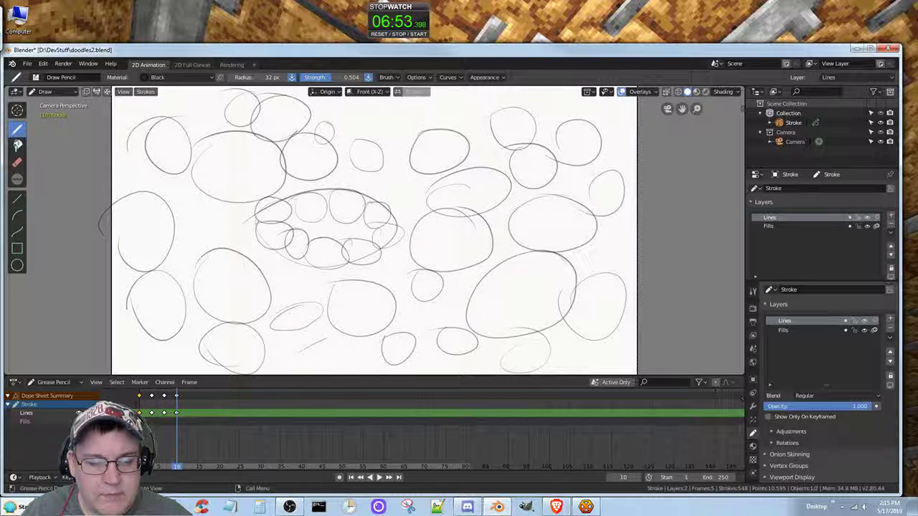
drag(283, 362, 362, 345)
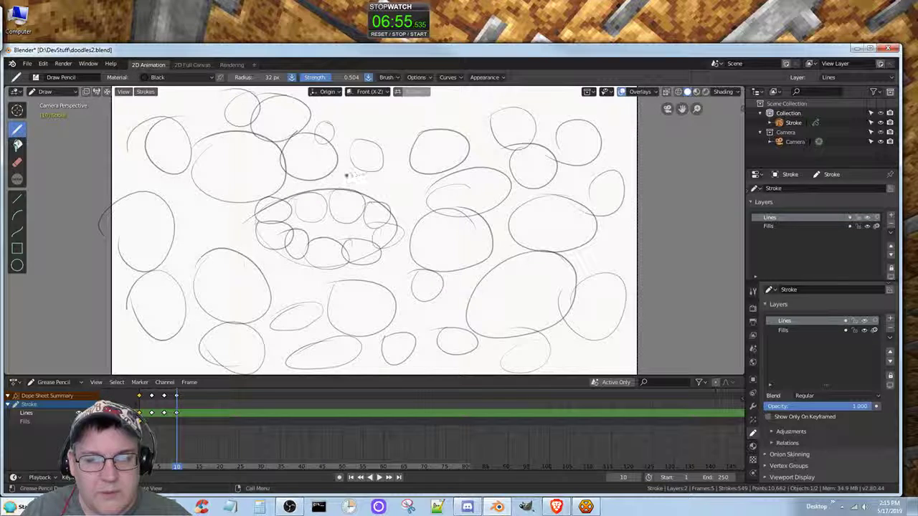
drag(337, 183, 424, 179)
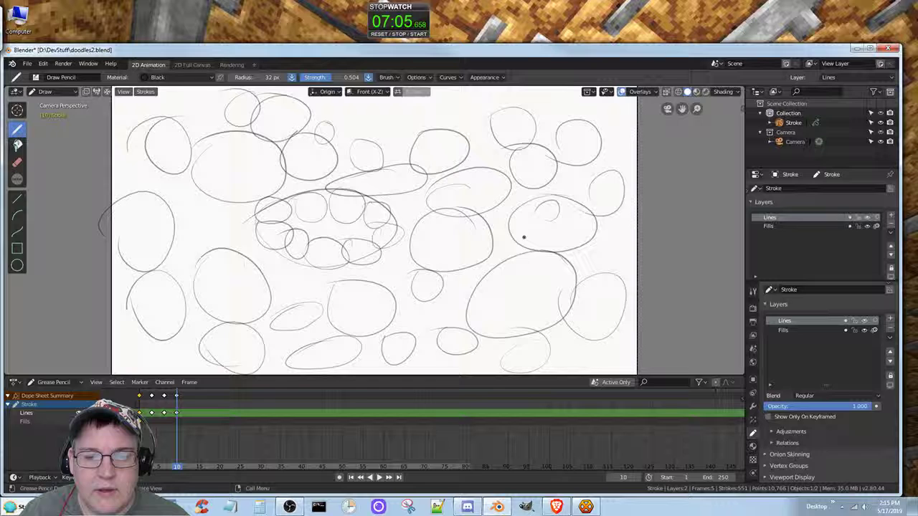
Fill the right oval with small circles and add two ovals in the lower right.
drag(534, 236, 566, 237)
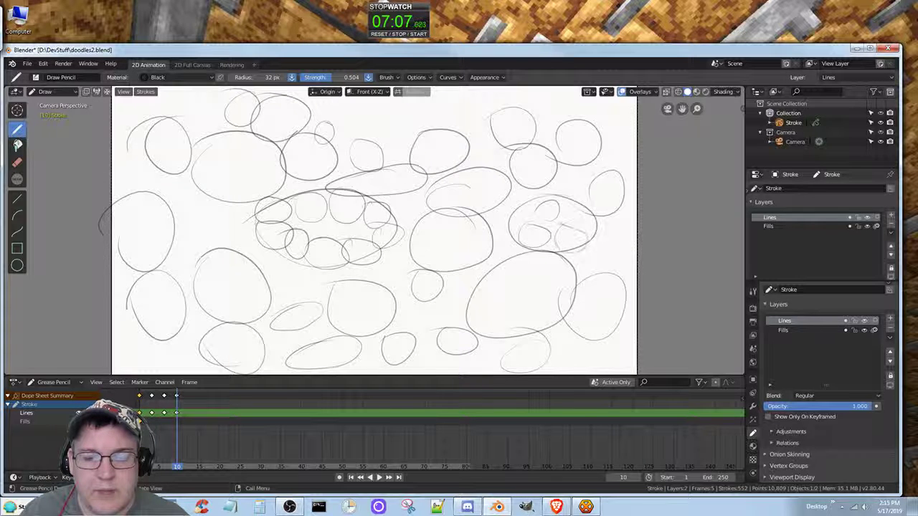
drag(552, 215, 581, 244)
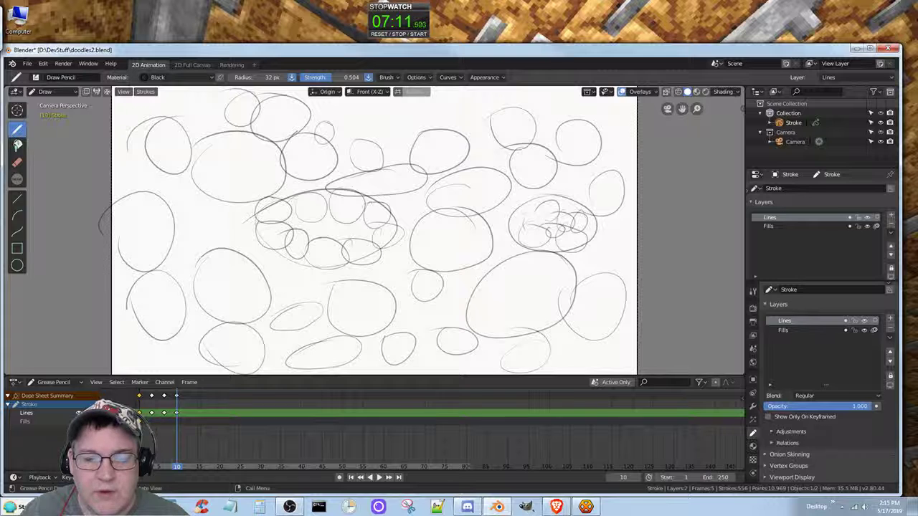
drag(517, 216, 567, 259)
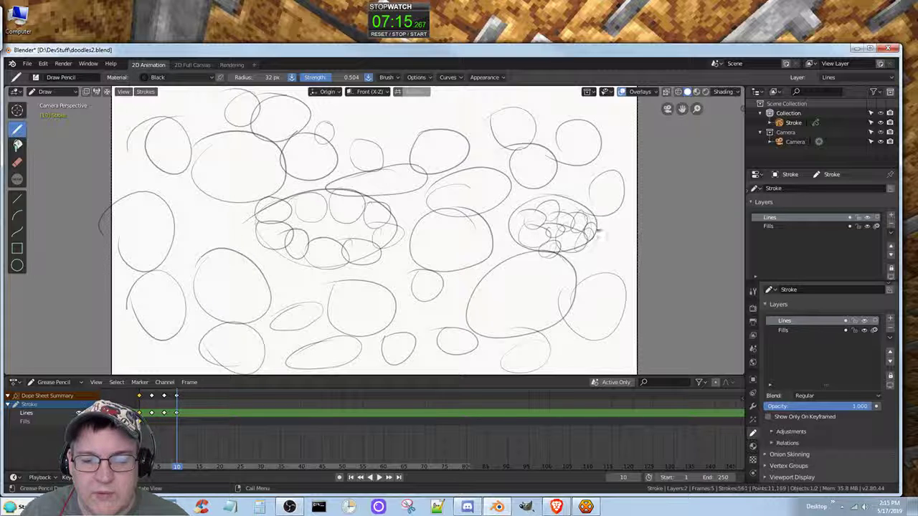
drag(552, 215, 581, 201)
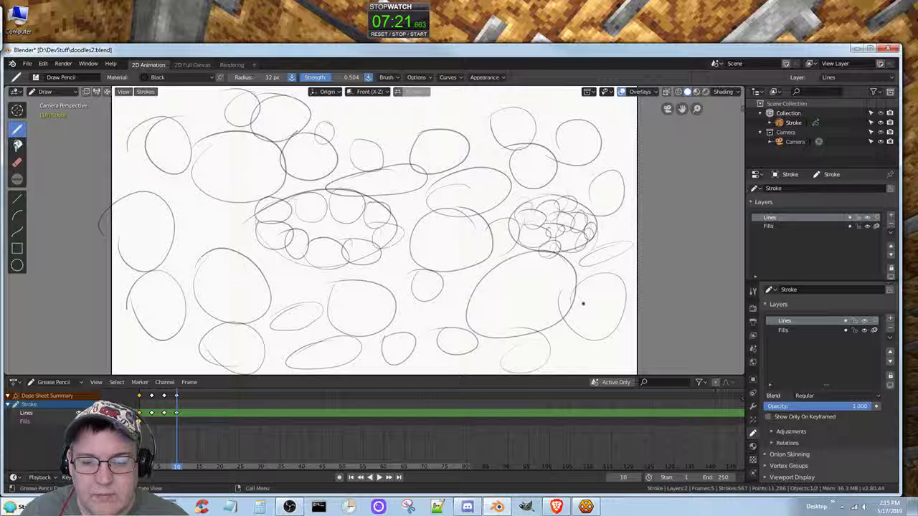
drag(571, 301, 620, 294)
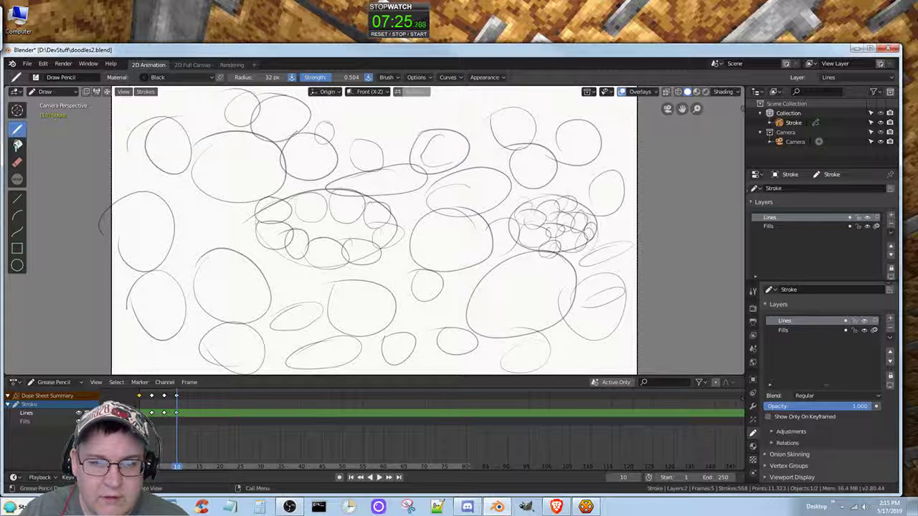
drag(431, 154, 455, 148)
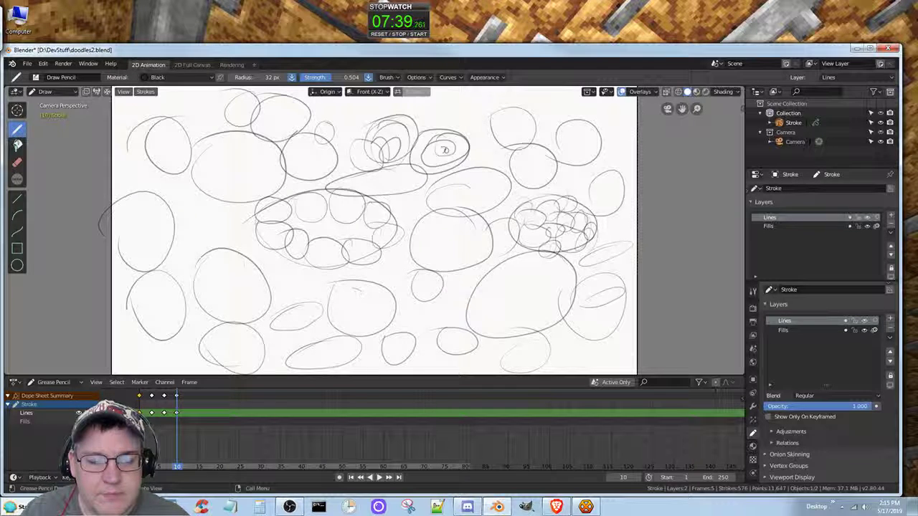
Draw concentric rings inside a top circle, the lower circles, and an upper-left circle.
drag(344, 305, 358, 312)
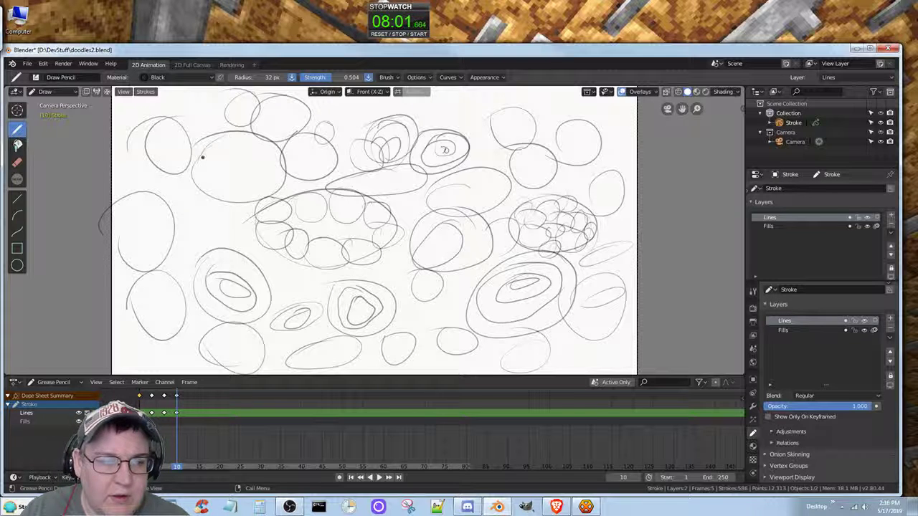
drag(201, 156, 269, 182)
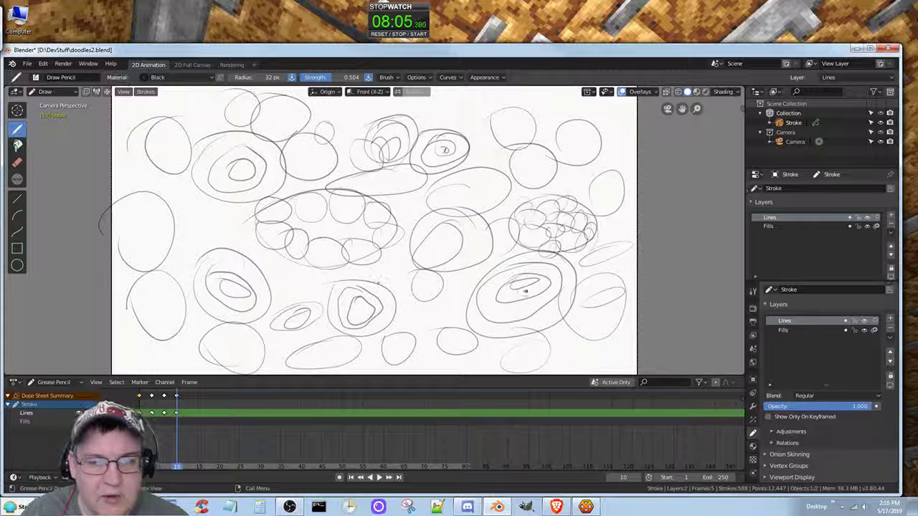
drag(559, 150, 595, 165)
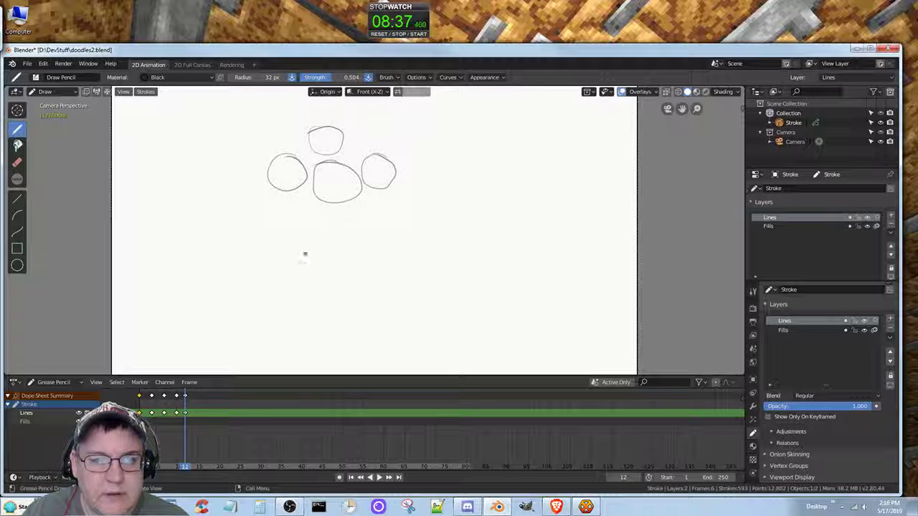
Add circles to the new frame, then hatch the left, lower-left and right circles.
drag(276, 190, 326, 230)
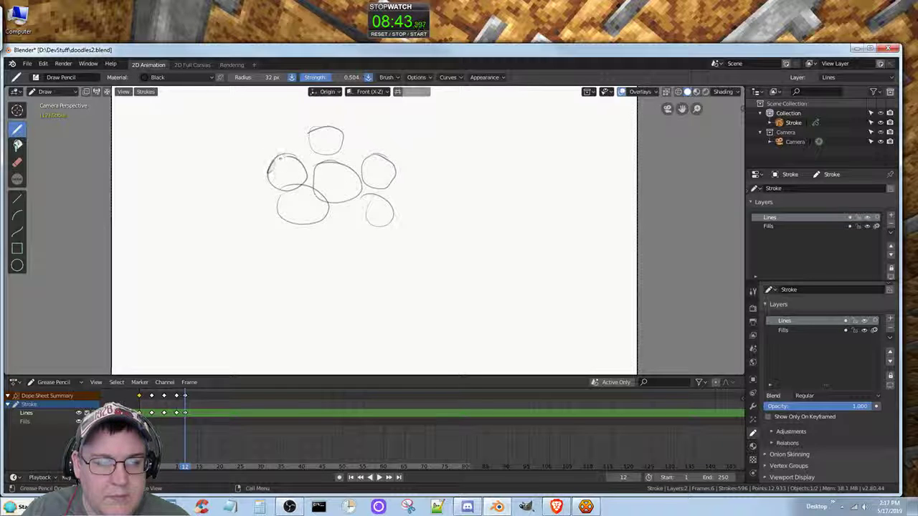
drag(276, 162, 294, 179)
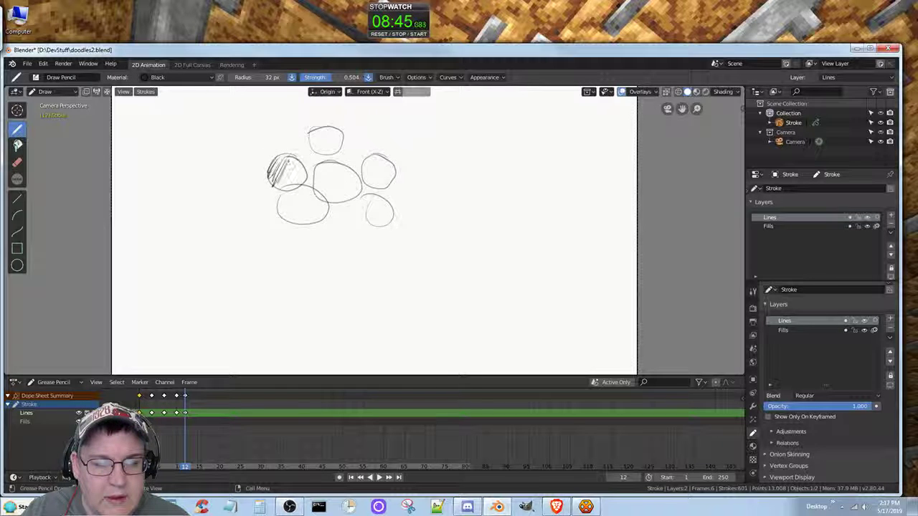
drag(276, 161, 298, 186)
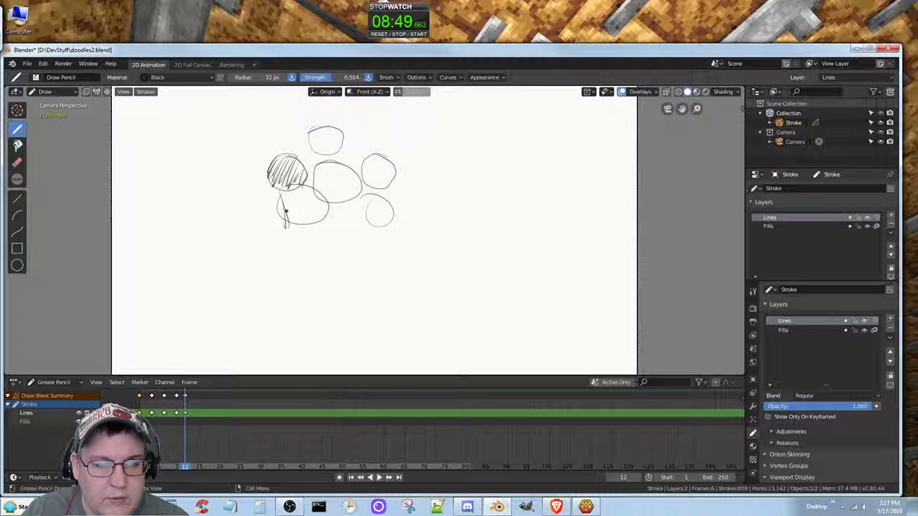
drag(287, 179, 294, 222)
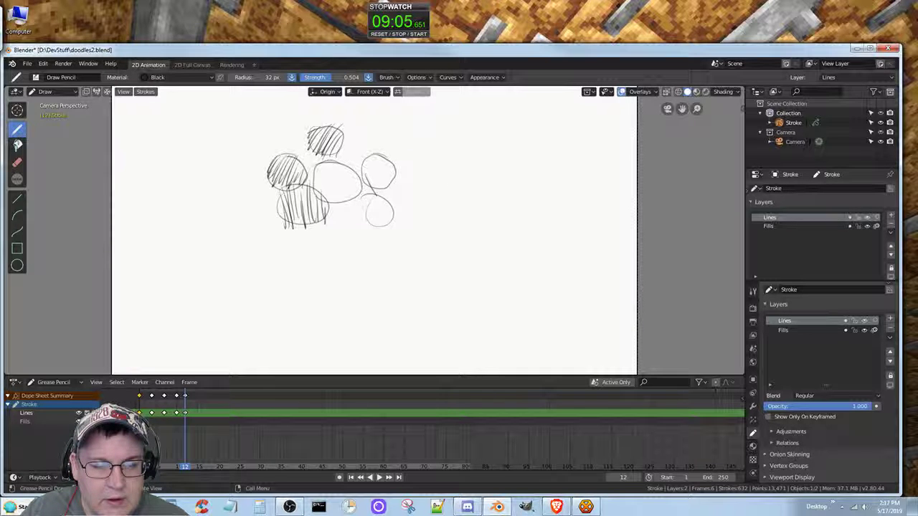
drag(387, 151, 369, 180)
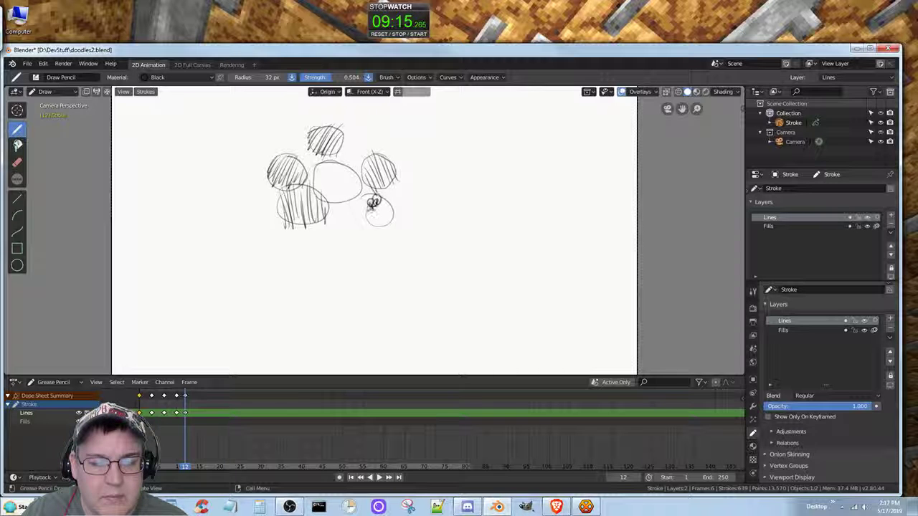
Densely scribble the small lower-right circle, then hatch the central circle in crossing directions.
drag(366, 212, 391, 226)
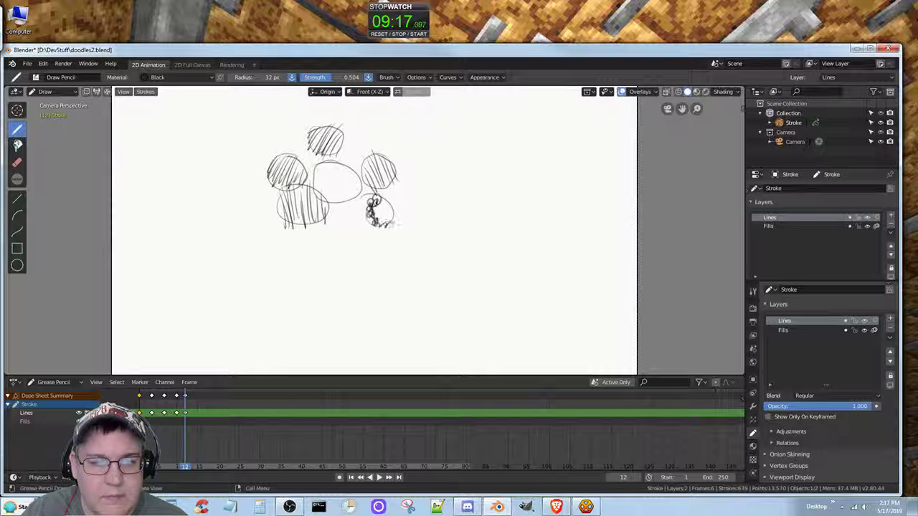
drag(369, 215, 388, 208)
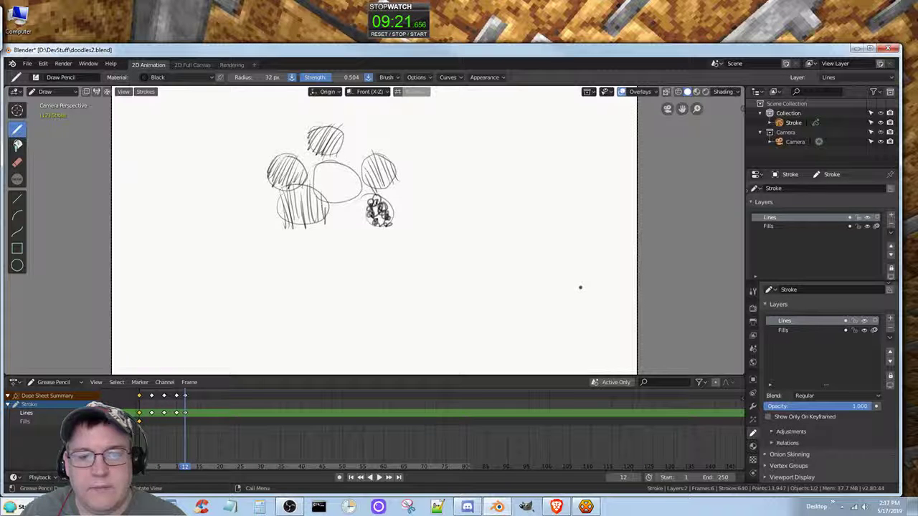
mouse_move(593, 280)
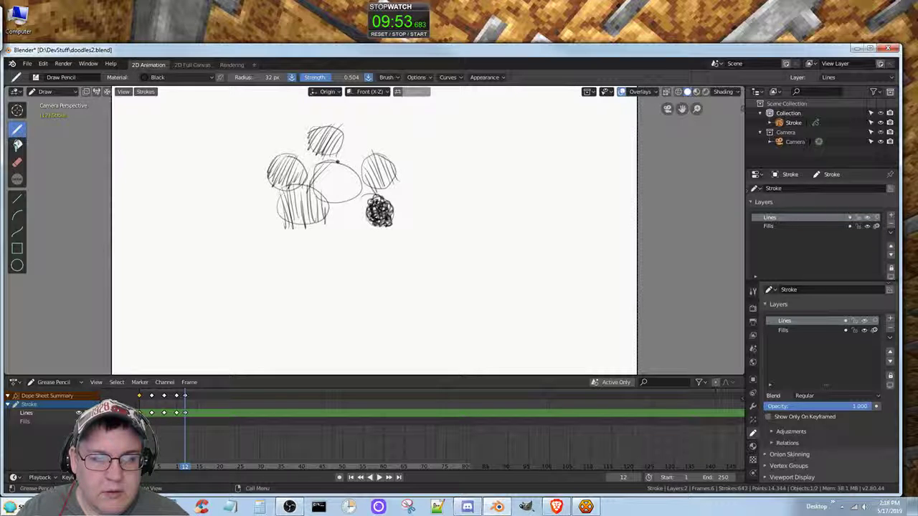
drag(309, 187, 352, 165)
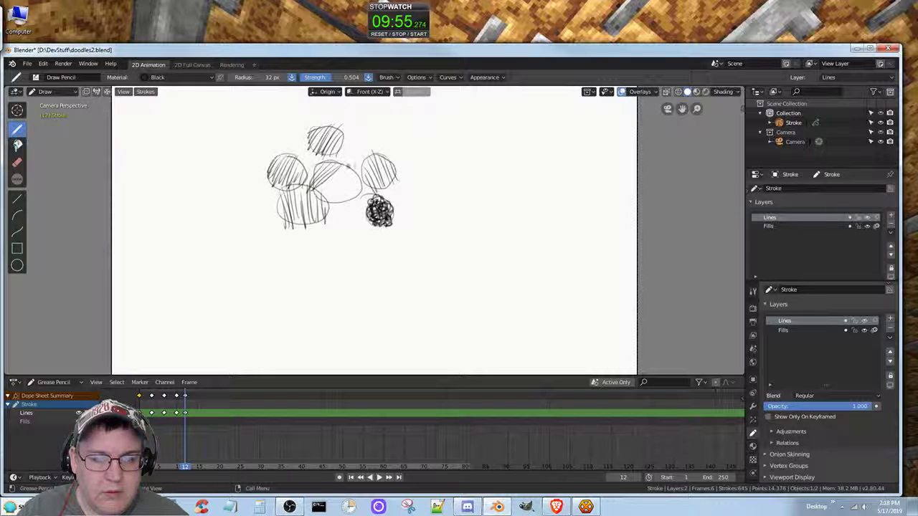
drag(326, 190, 352, 172)
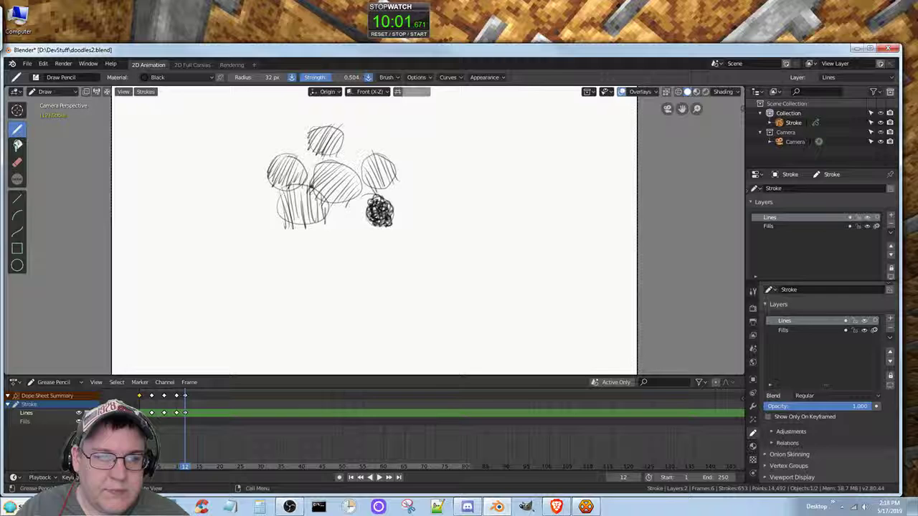
drag(302, 180, 337, 194)
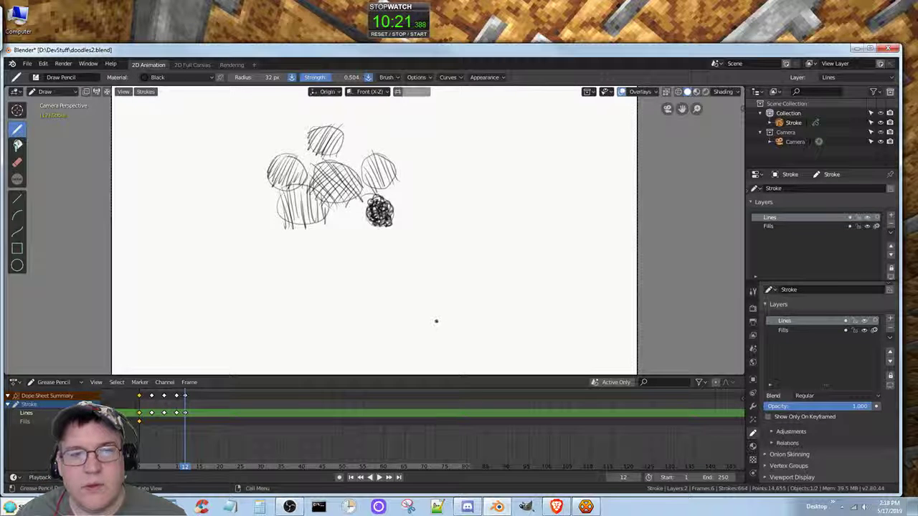
mouse_move(431, 323)
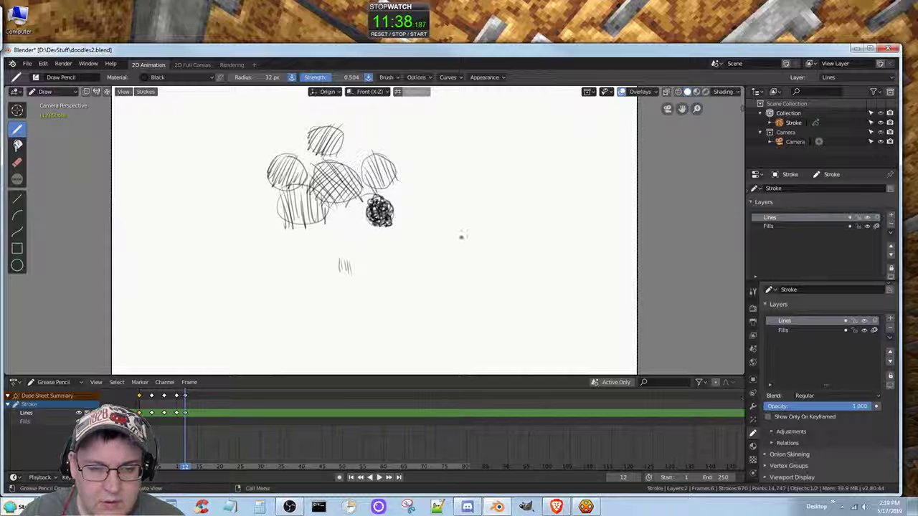
Sketch a vertical hatch patch right of centre, a hatched lower-right shape, and a hatched bottom patch.
drag(437, 249, 462, 241)
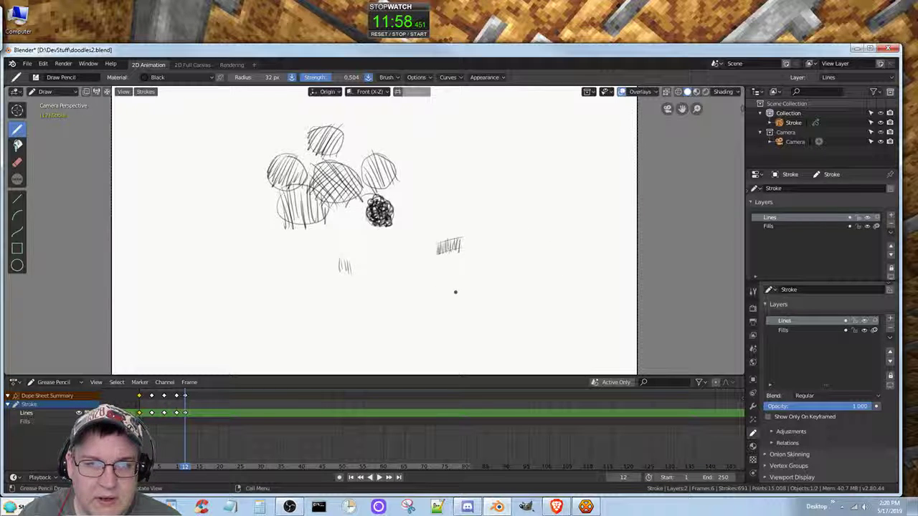
drag(456, 292, 470, 305)
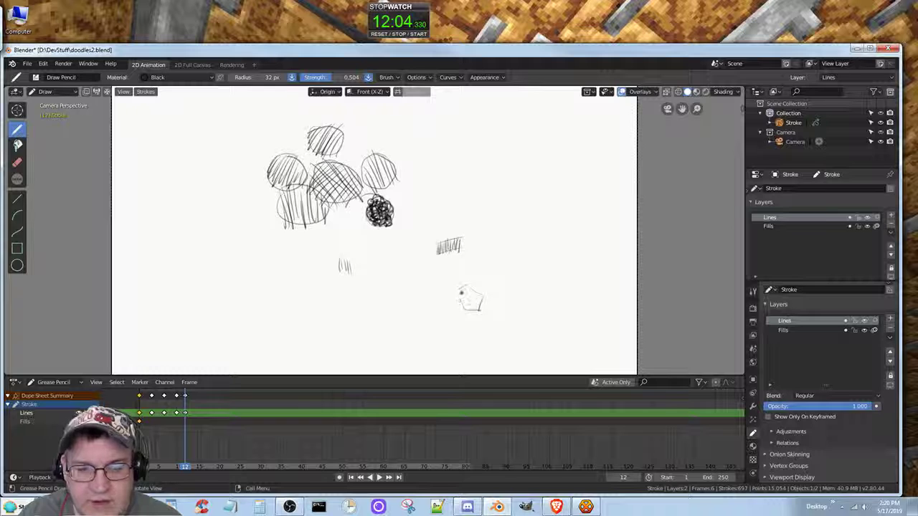
drag(462, 295, 480, 305)
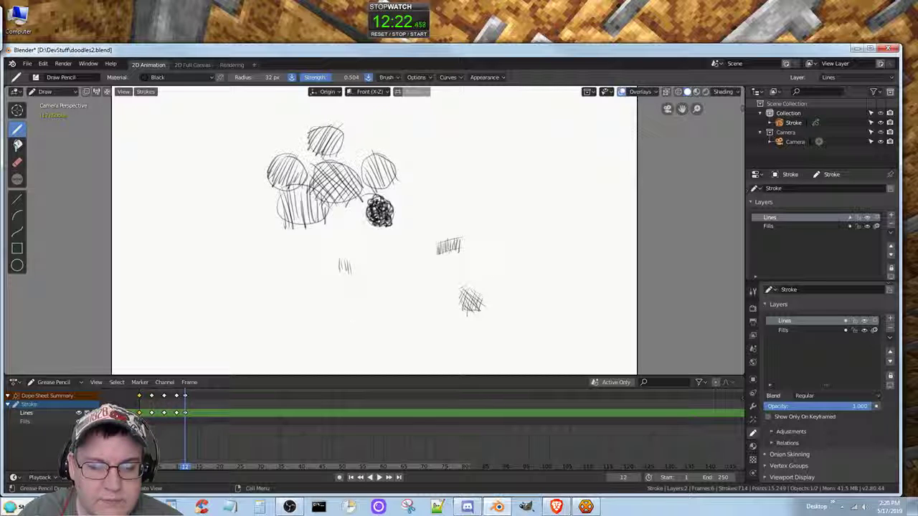
drag(351, 319, 394, 319)
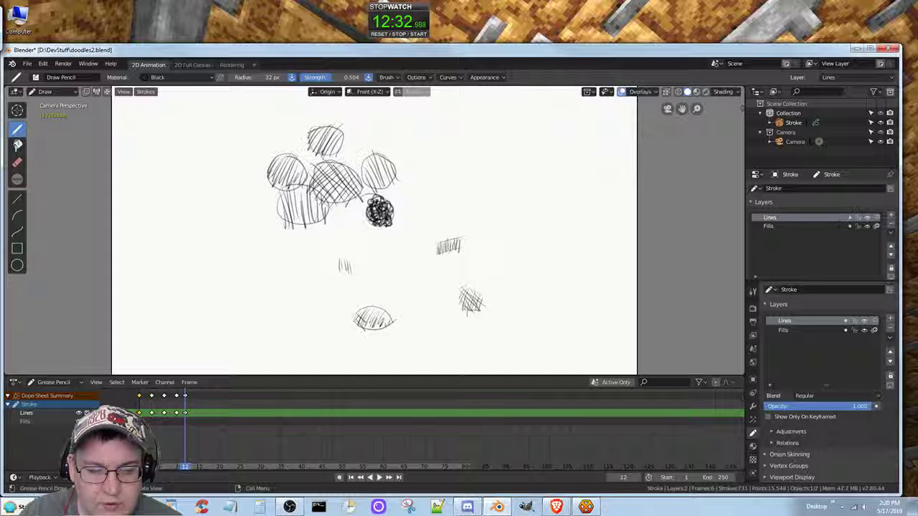
drag(359, 326, 387, 316)
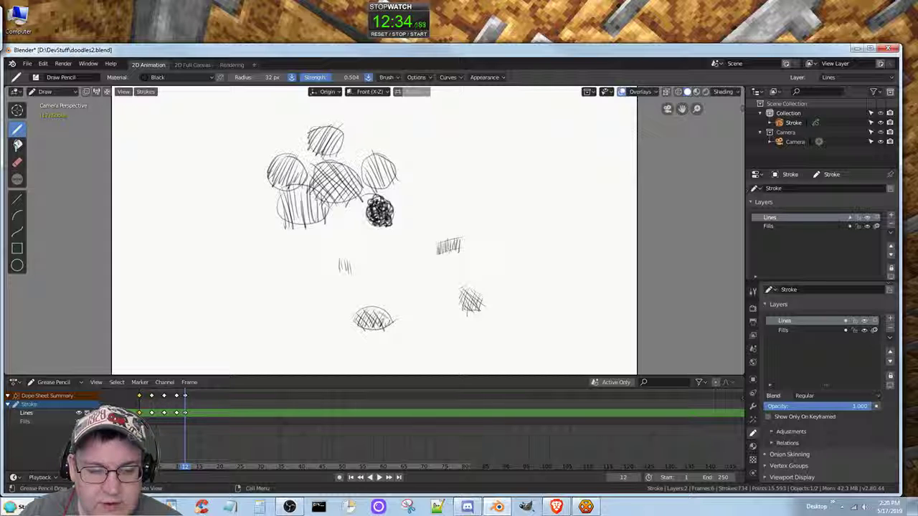